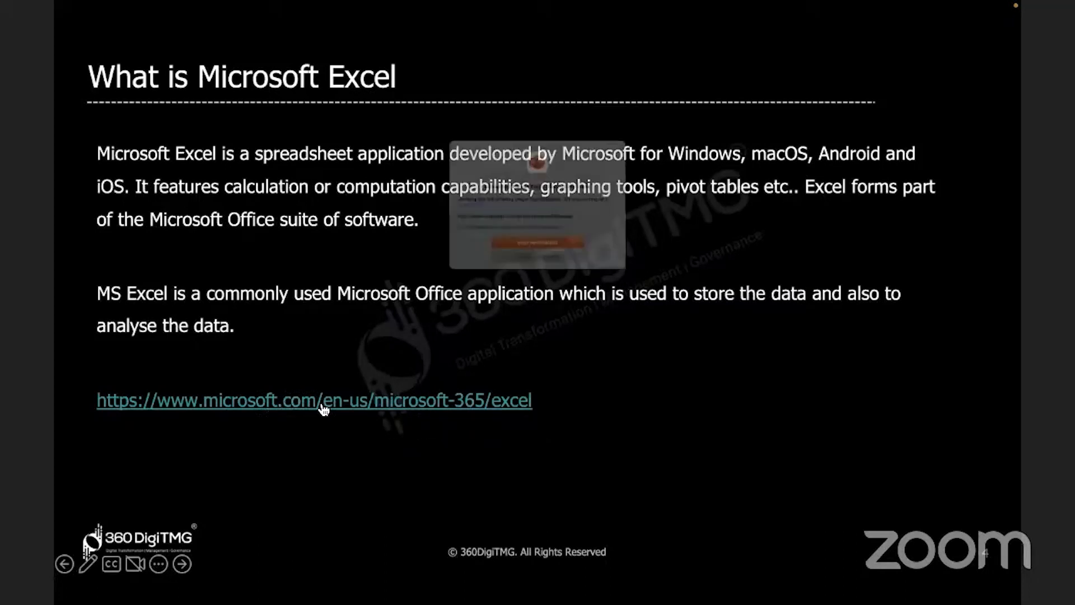
# Step: Open the microsoft.com/en-us/microsoft-365/excel link from the slide in Safari
pyautogui.click(314, 400)
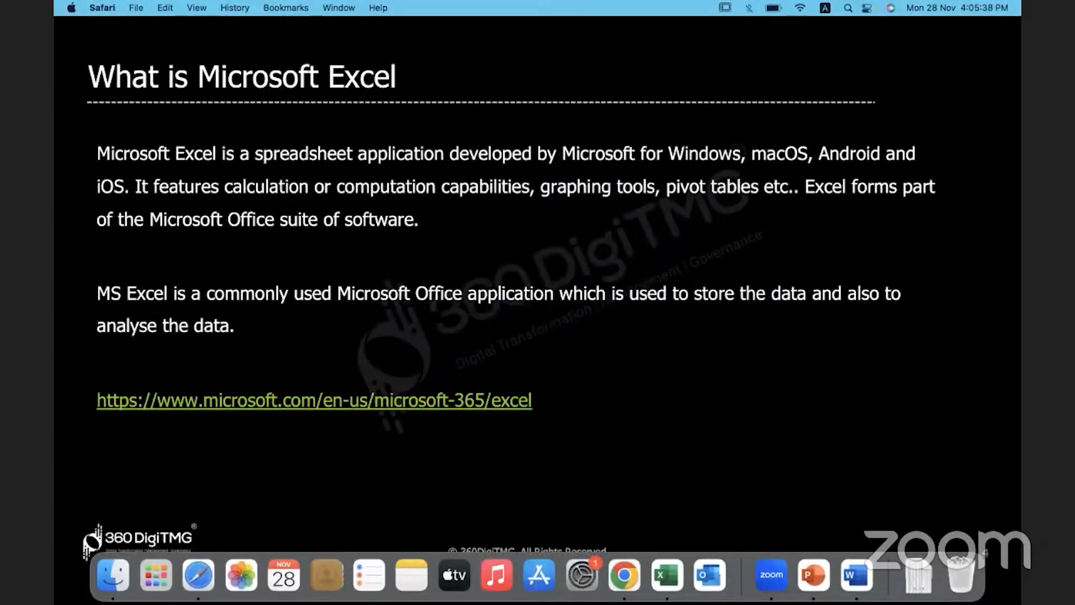
pyautogui.click(314, 400)
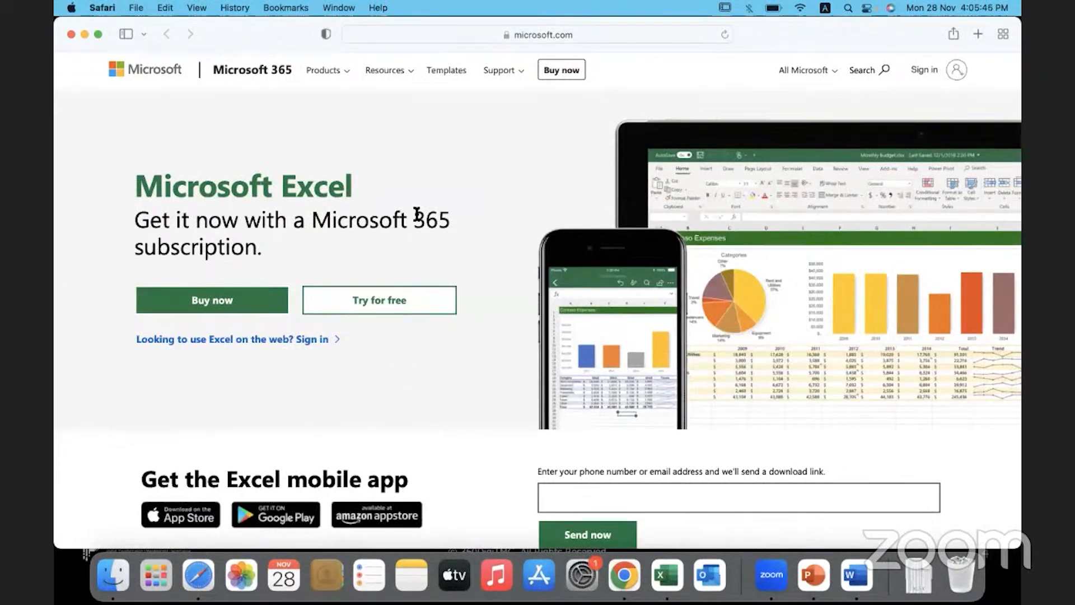
pyautogui.moveTo(309, 226)
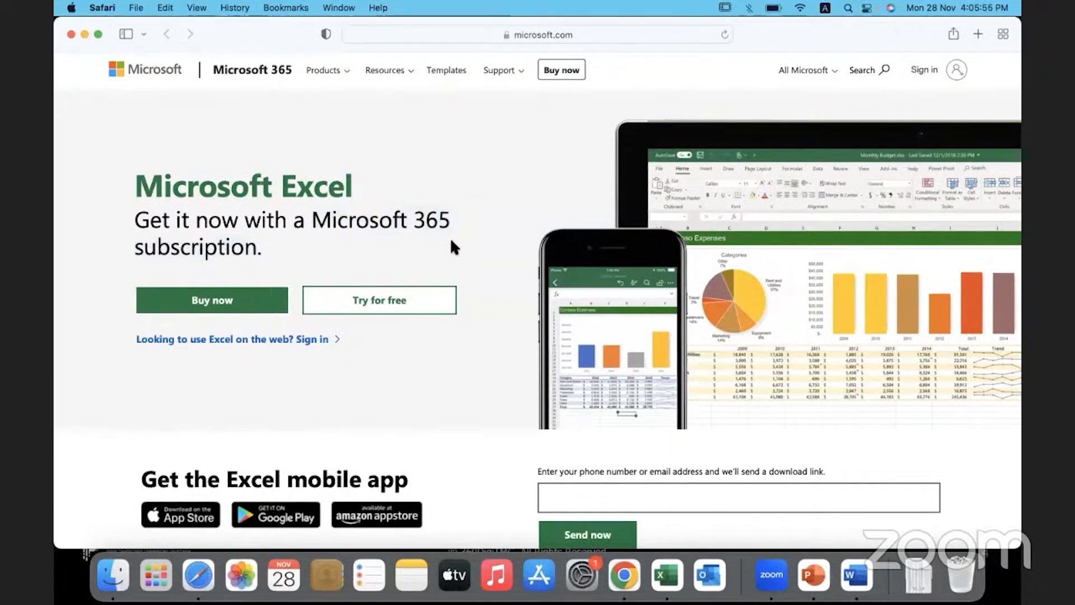
pyautogui.moveTo(469, 213)
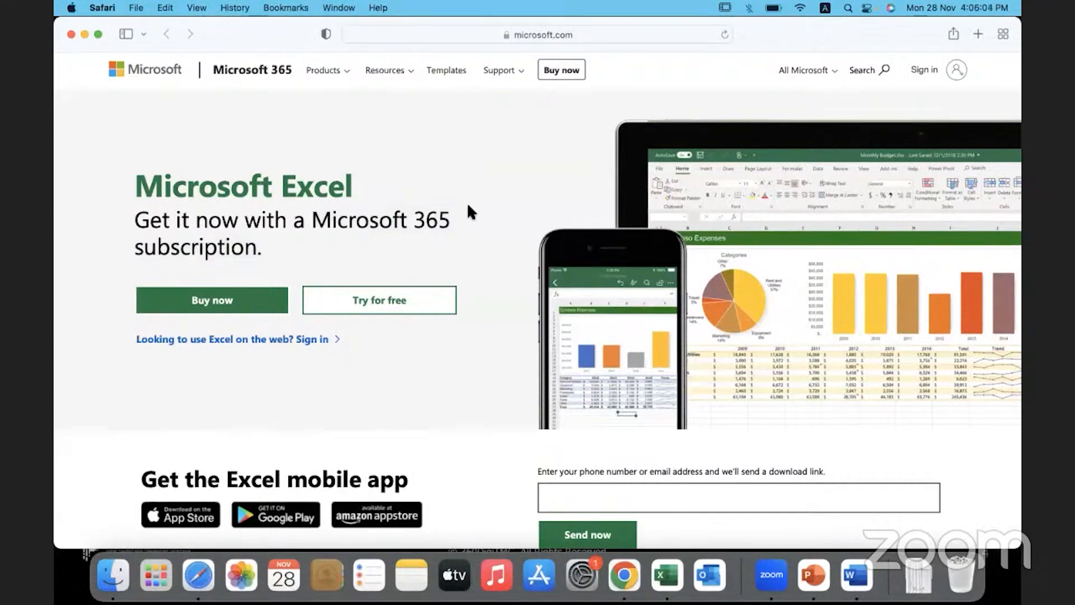
# Step: Choose 'For home' from the Try for free dropdown on the Excel page
pyautogui.click(378, 301)
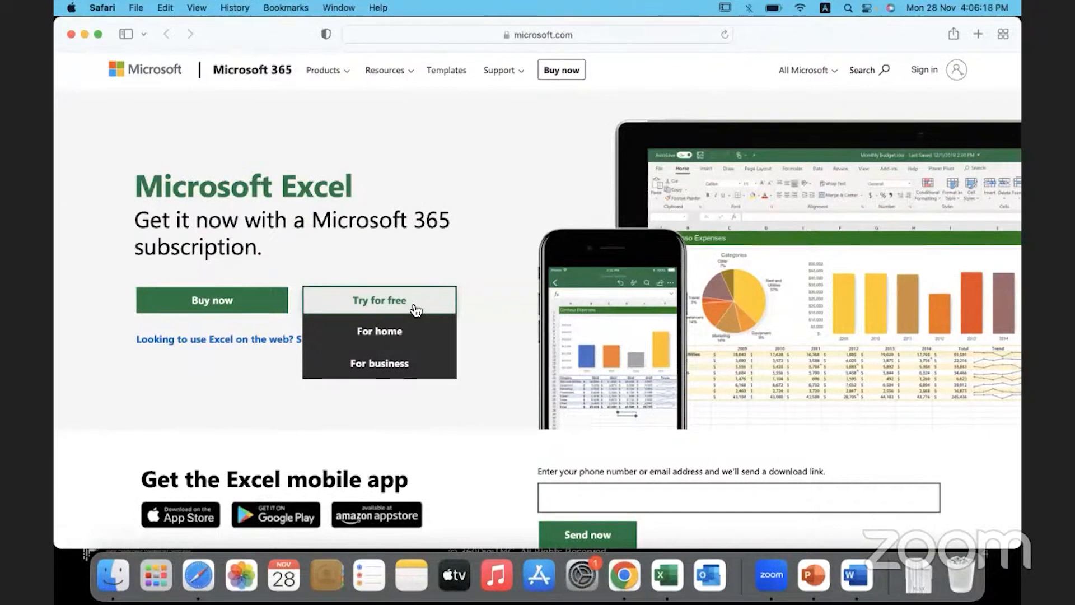
pyautogui.moveTo(376, 313)
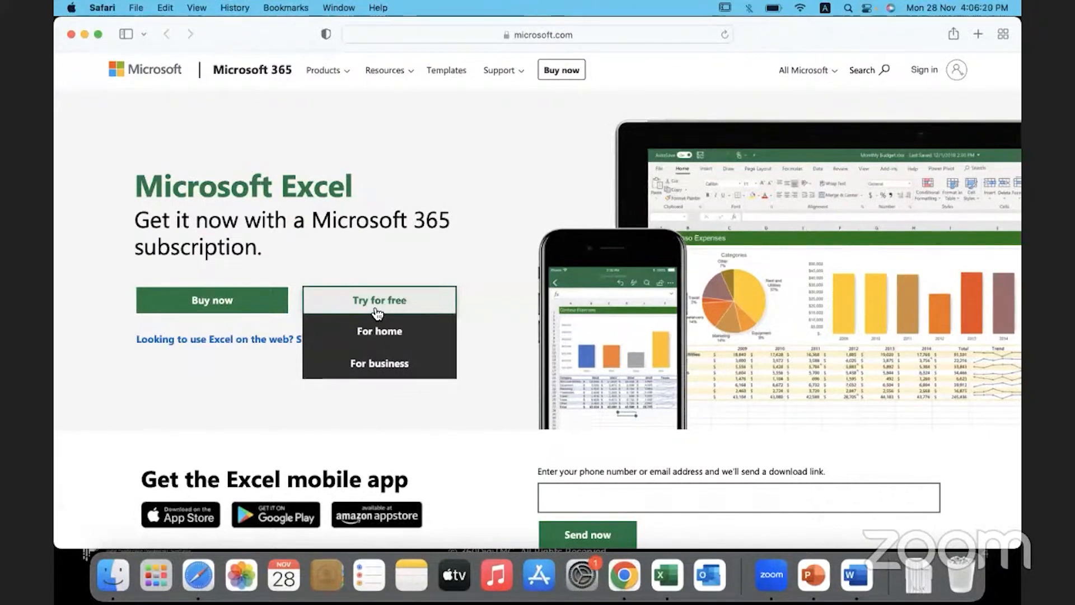
pyautogui.moveTo(379, 336)
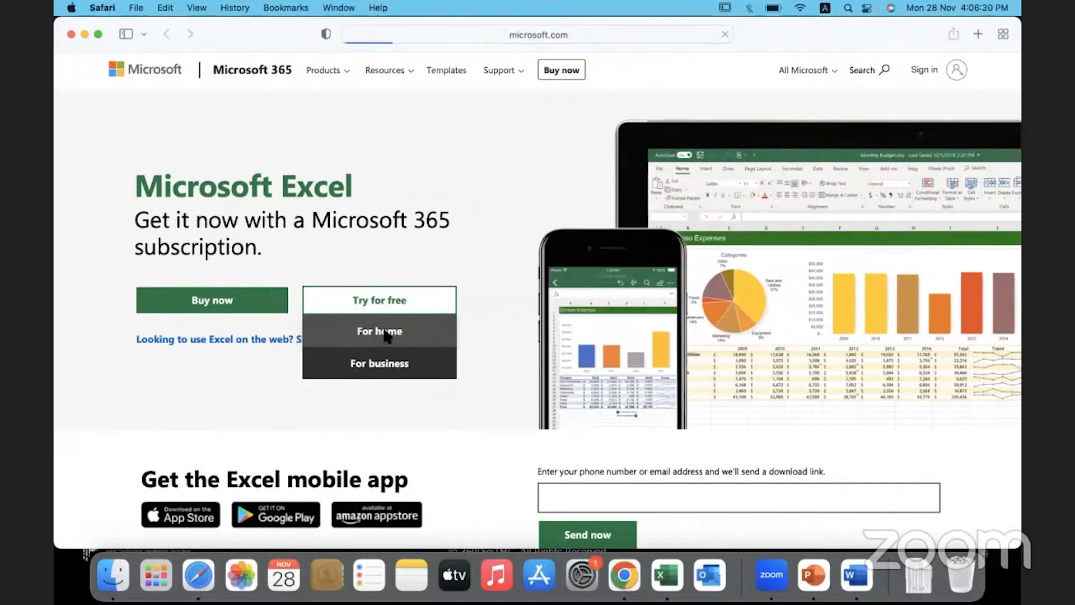
pyautogui.click(378, 331)
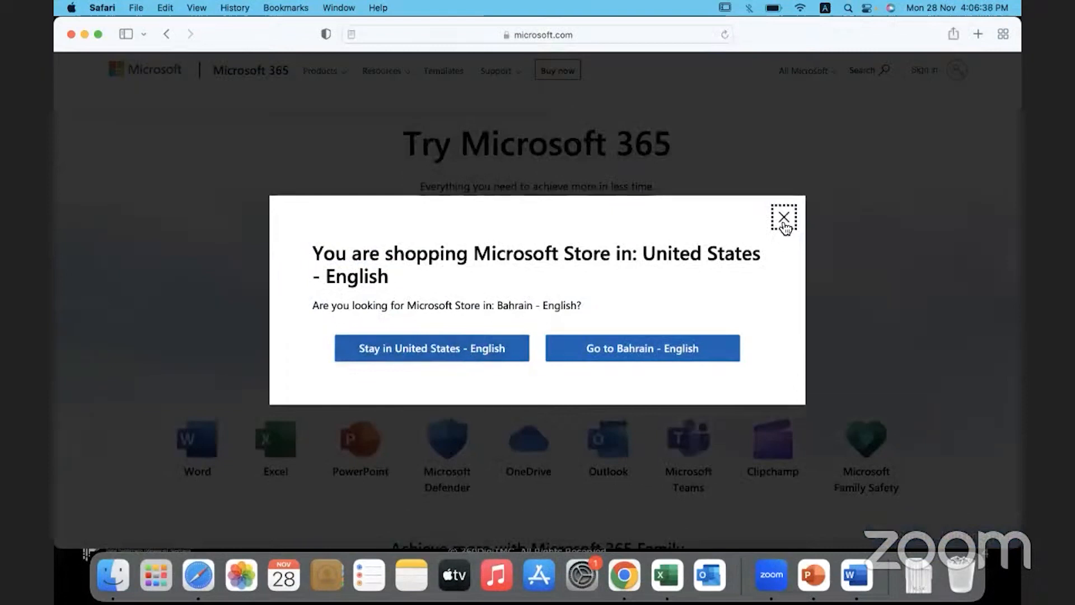
# Step: Close the Microsoft Store region prompt and return to the Word installation document
pyautogui.click(783, 218)
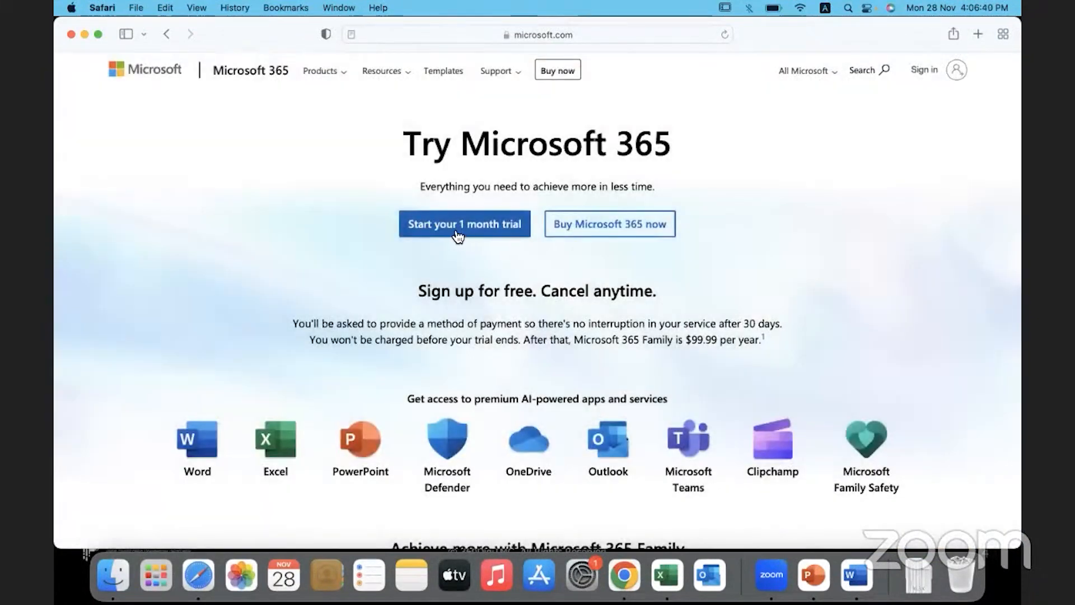
pyautogui.moveTo(487, 237)
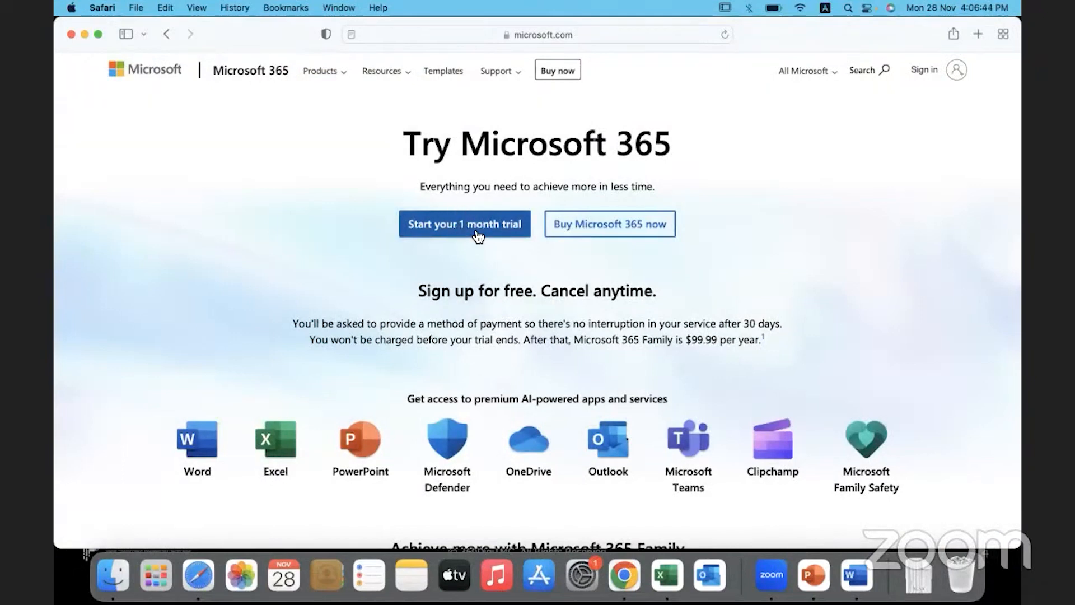
pyautogui.moveTo(856, 575)
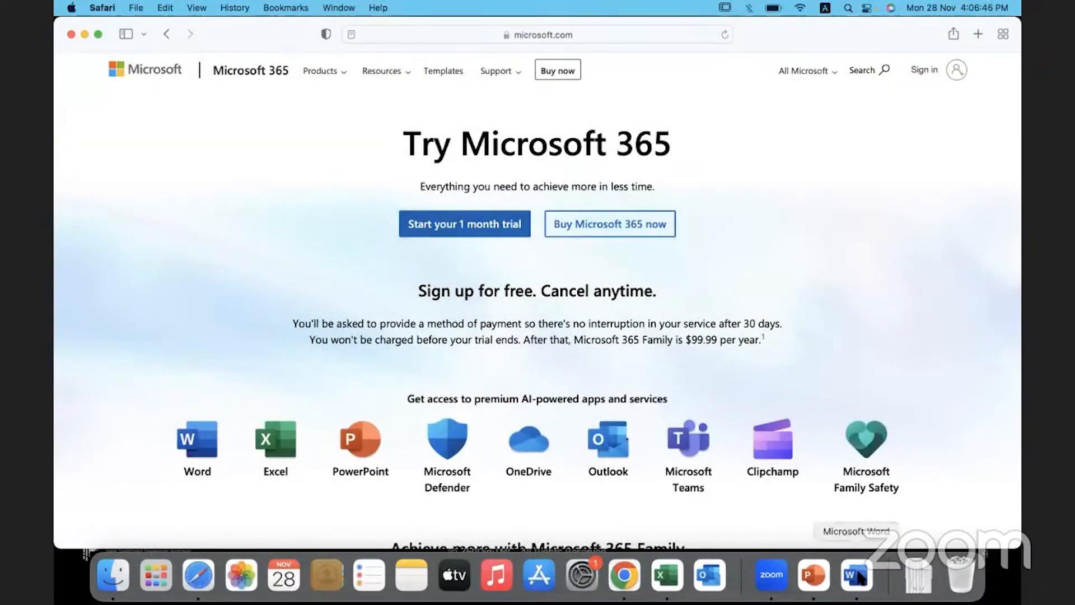
pyautogui.click(856, 574)
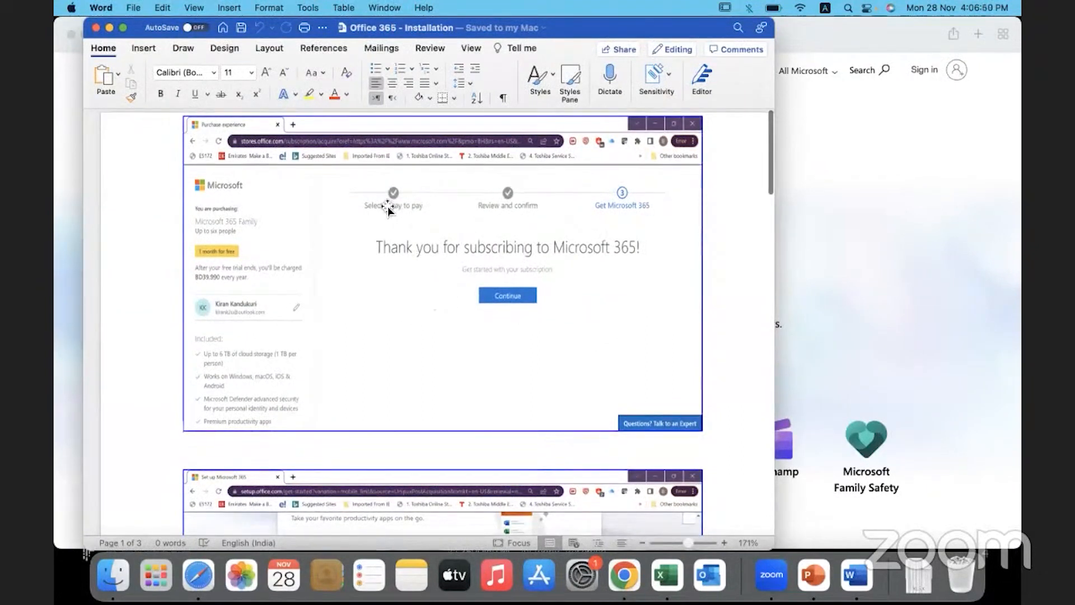
pyautogui.moveTo(245, 259)
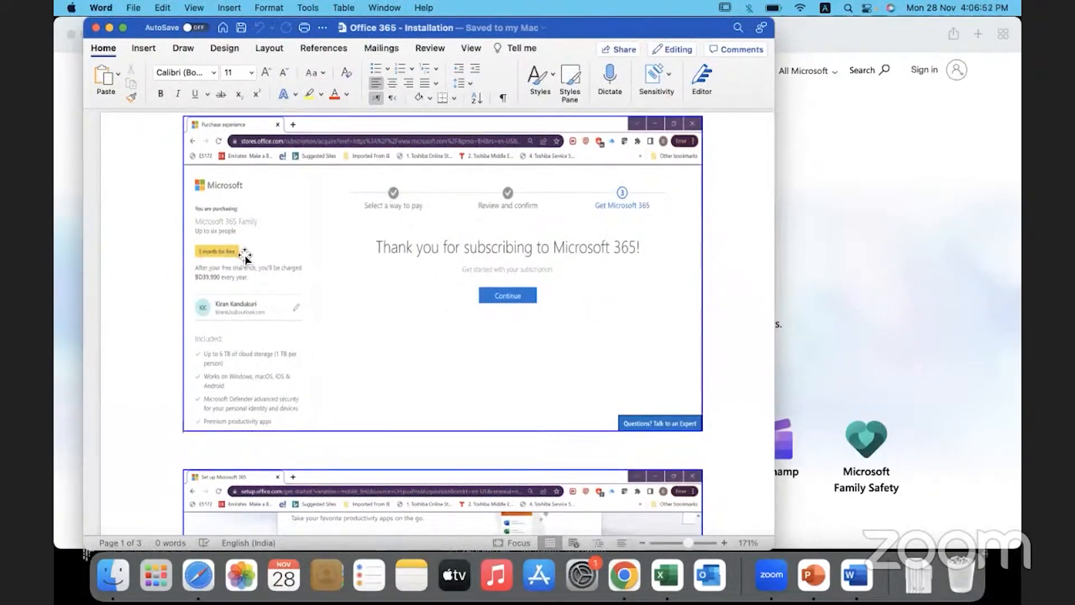
pyautogui.moveTo(341, 227)
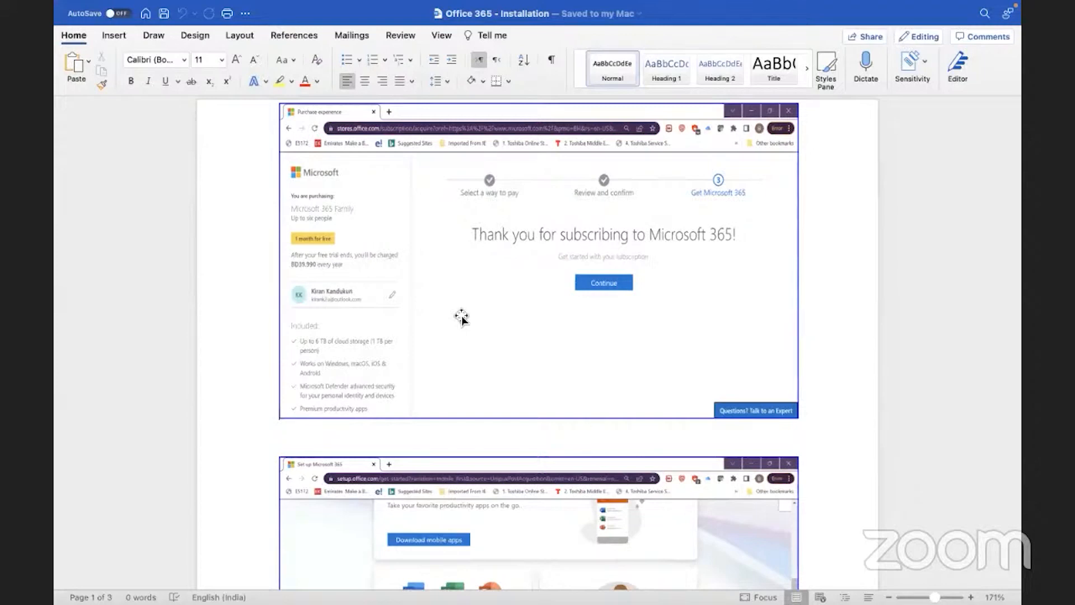
pyautogui.moveTo(385, 269)
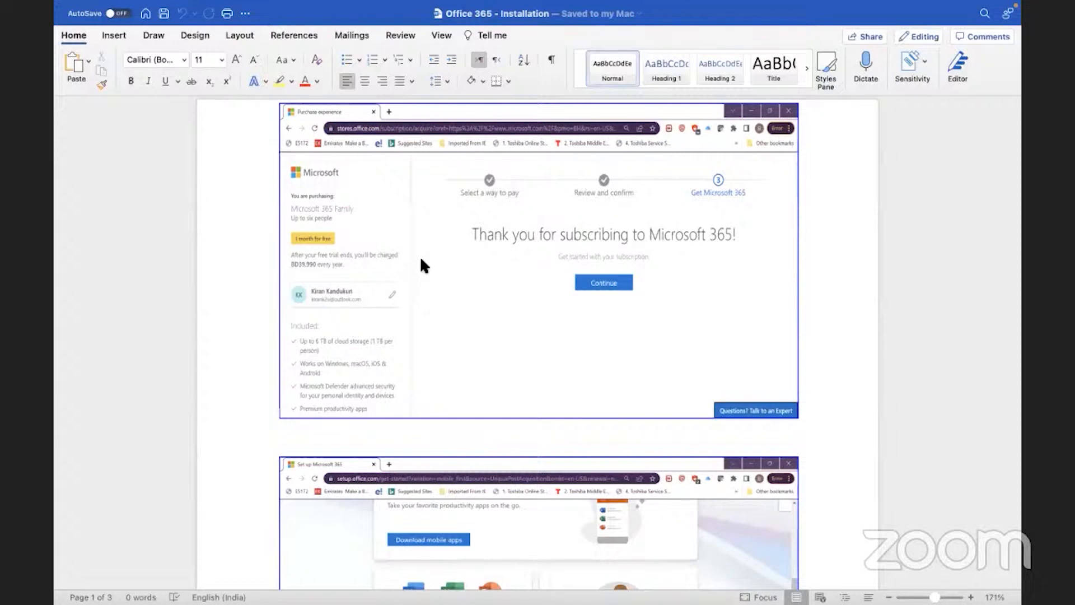
pyautogui.moveTo(424, 263)
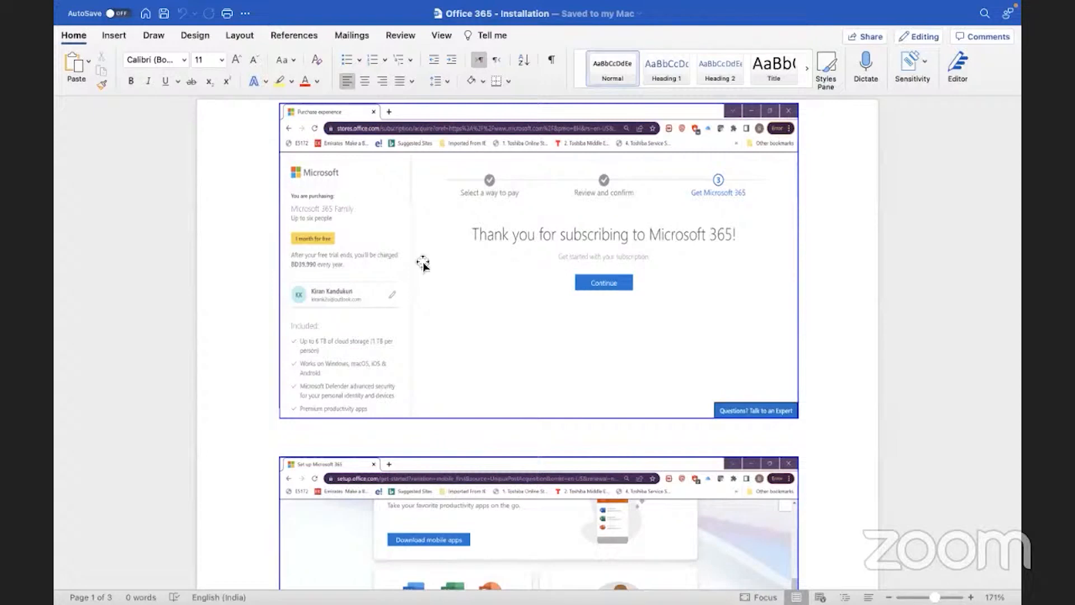
pyautogui.moveTo(487, 209)
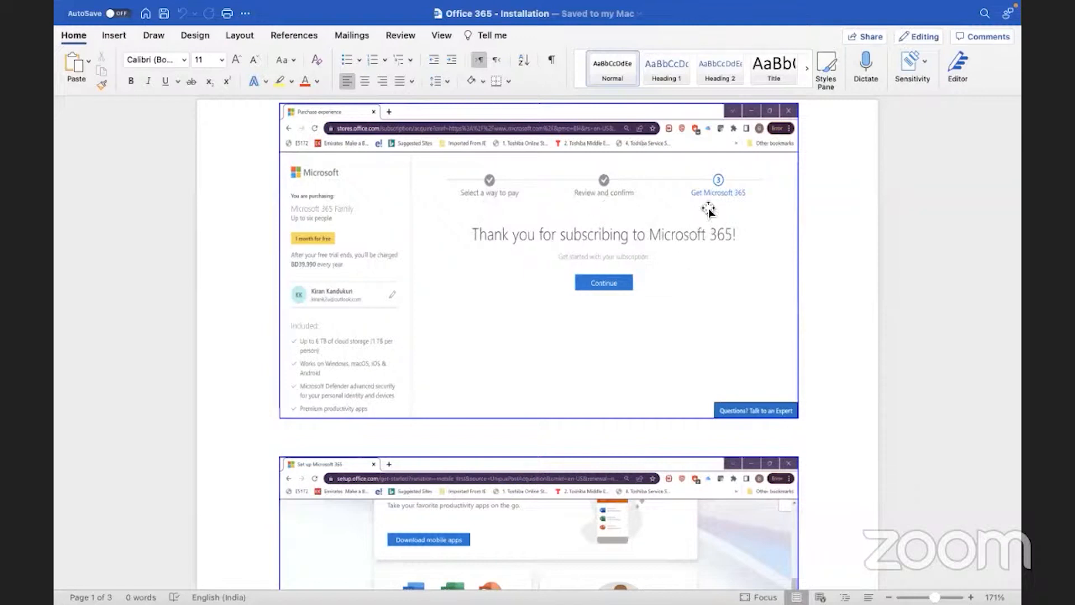
pyautogui.moveTo(592, 310)
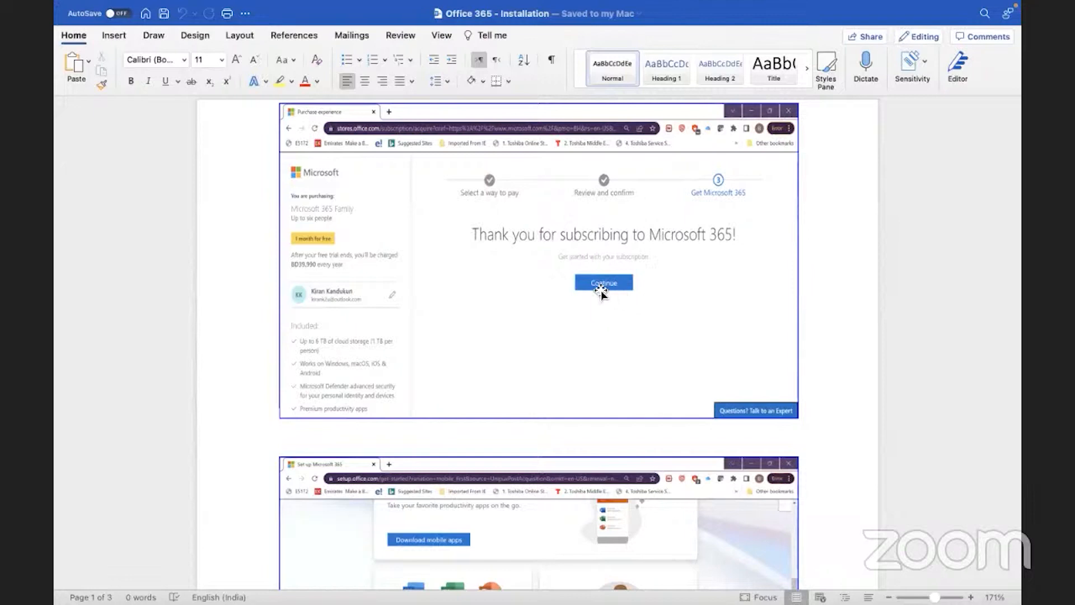
pyautogui.moveTo(528, 213)
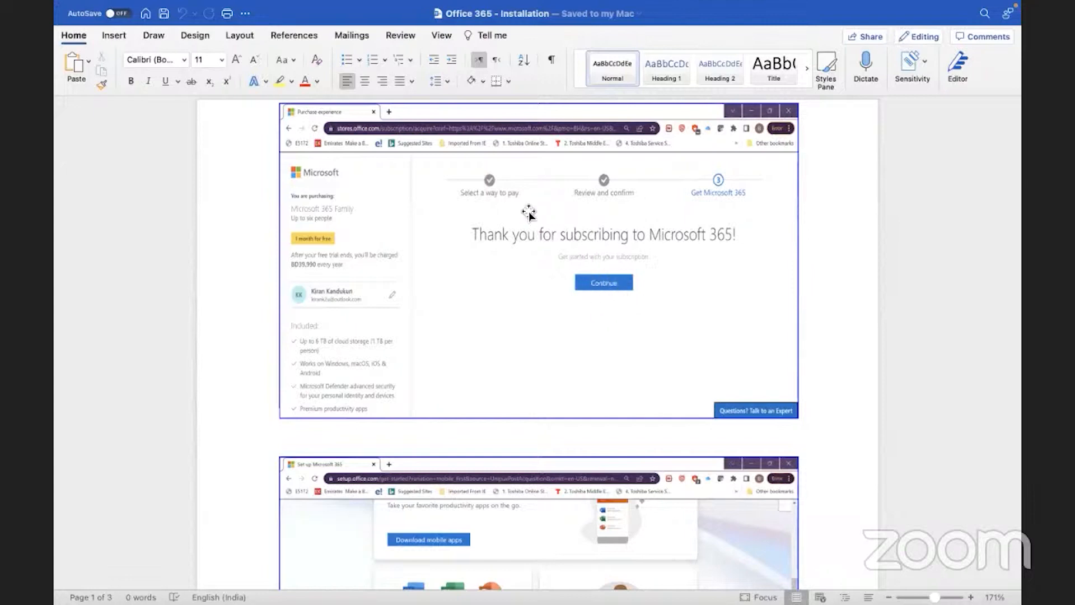
pyautogui.moveTo(624, 350)
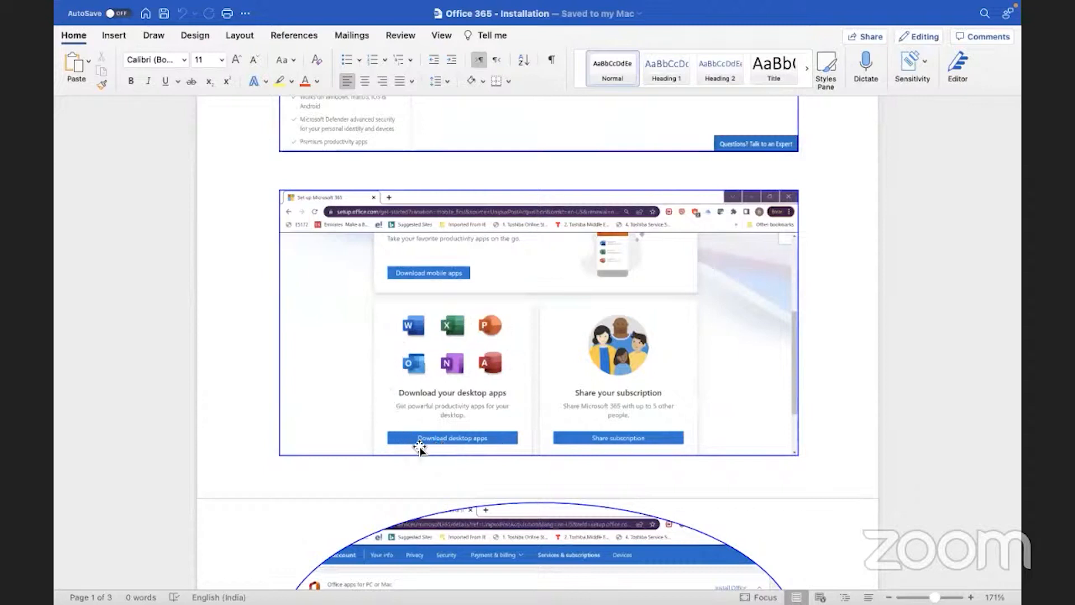
pyautogui.moveTo(475, 452)
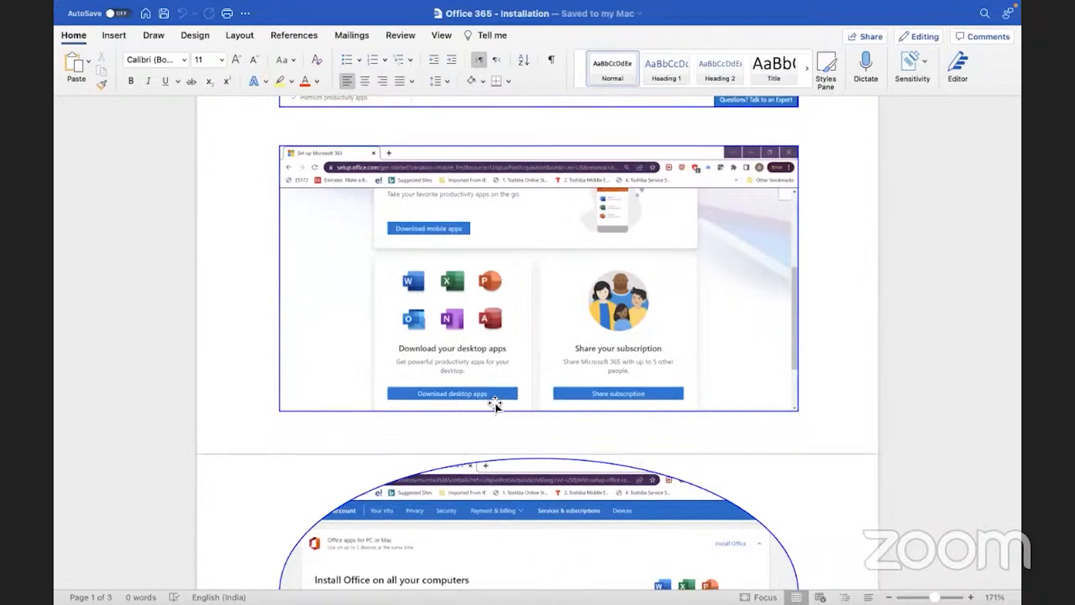
pyautogui.scroll(-3)
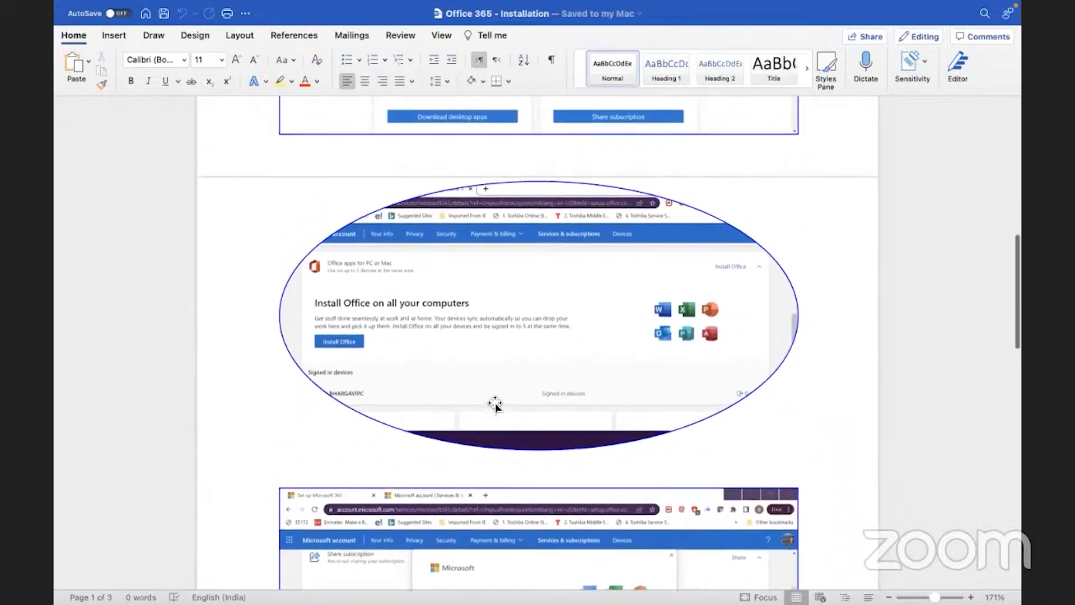
pyautogui.scroll(-3)
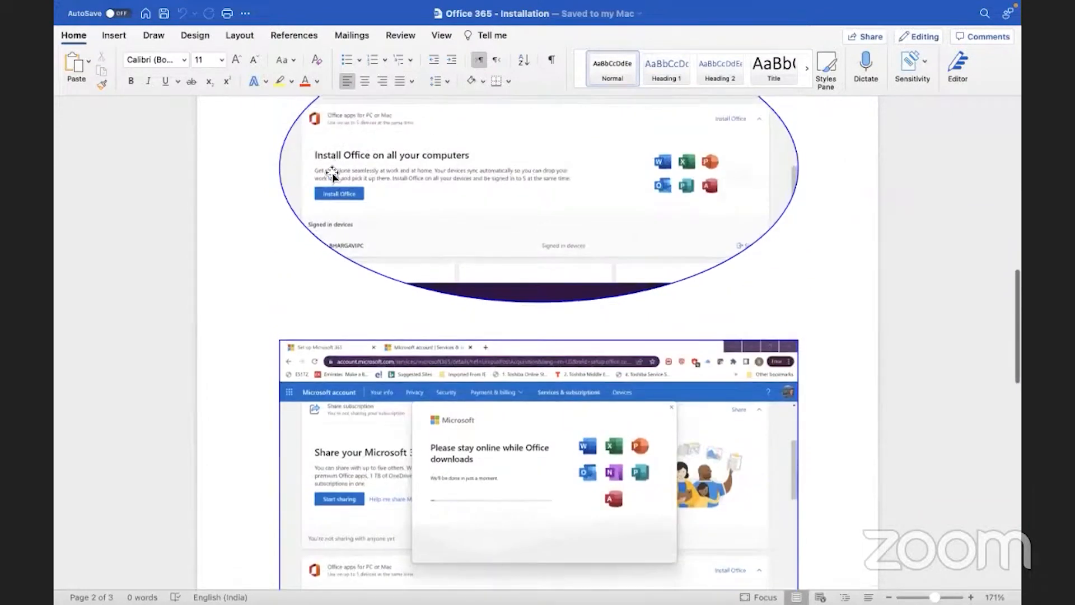
pyautogui.scroll(-3)
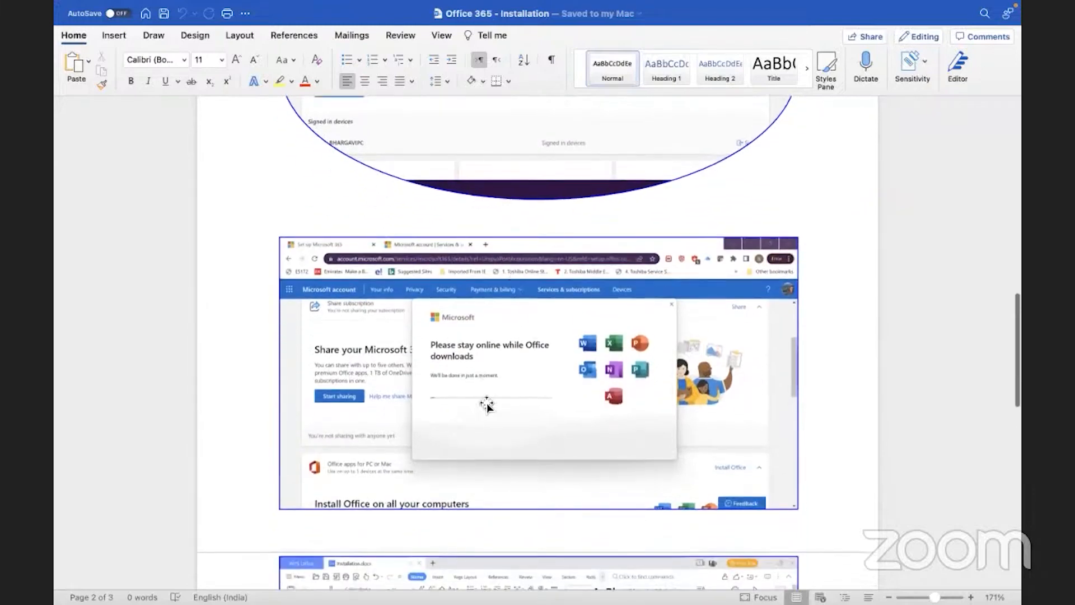
pyautogui.moveTo(522, 412)
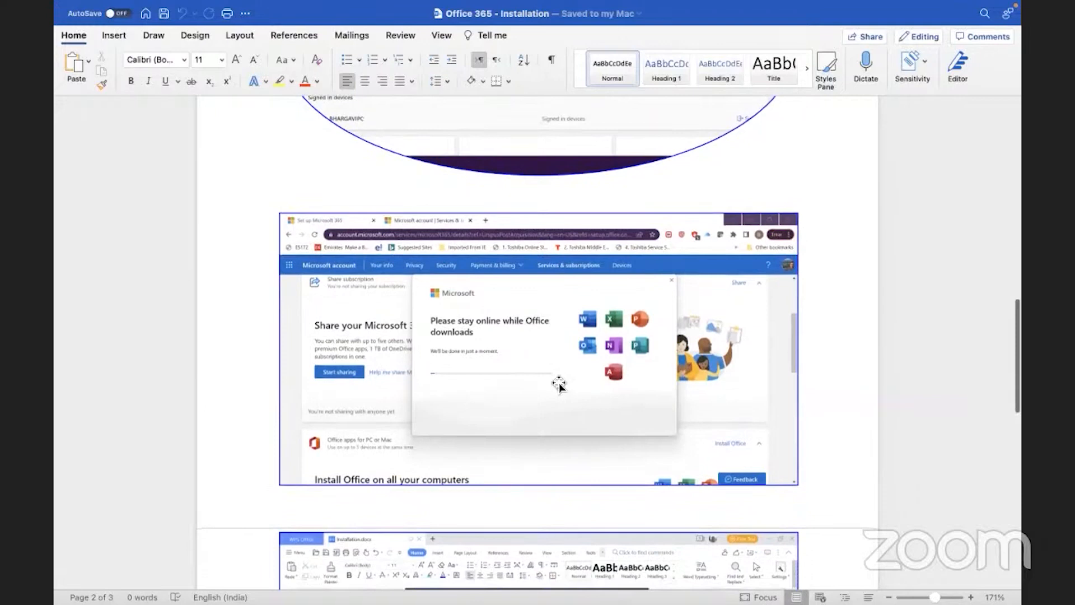
pyautogui.scroll(-3)
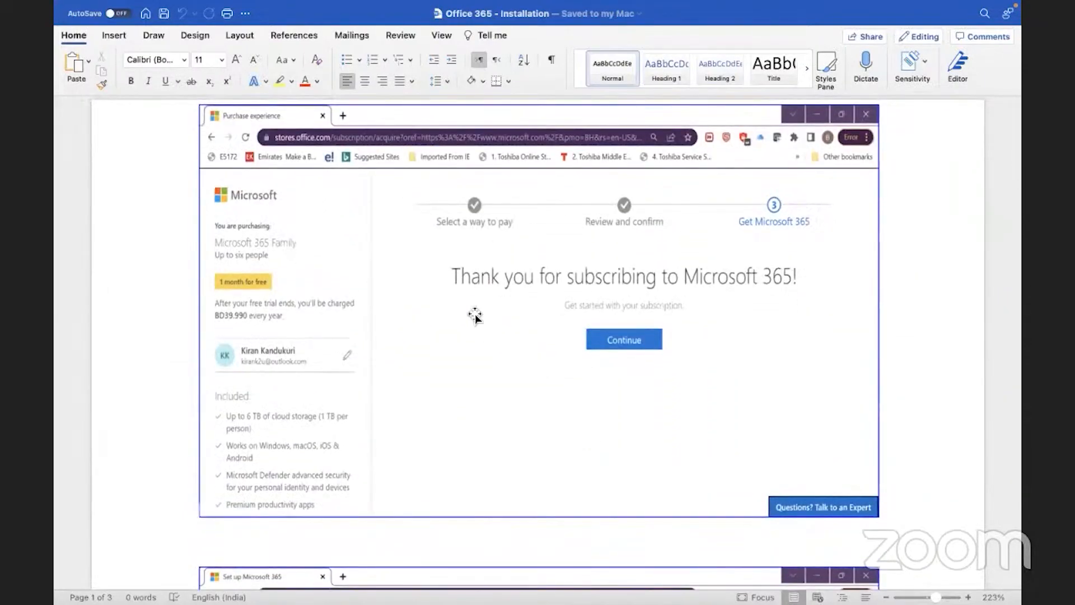
pyautogui.moveTo(462, 321)
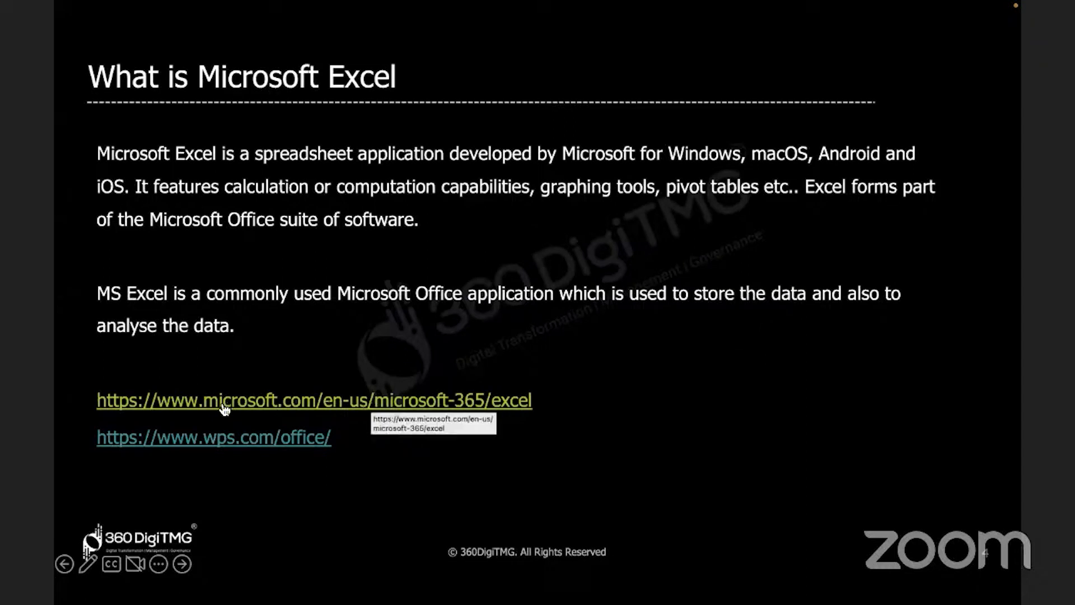
# Step: Follow the WPS Office link on the What is Microsoft Excel slide
pyautogui.click(213, 437)
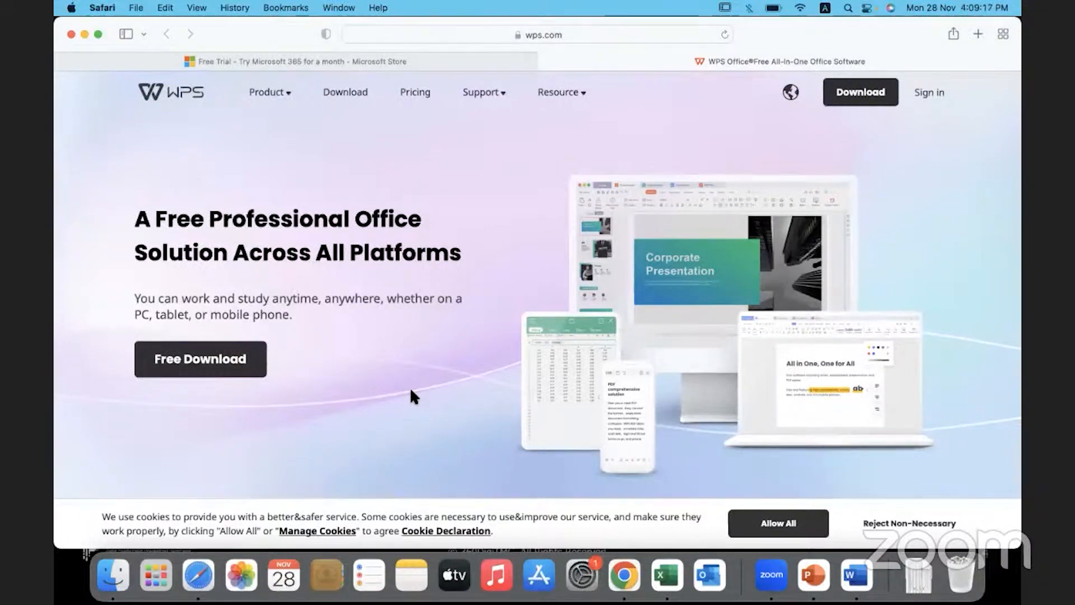
pyautogui.moveTo(313, 381)
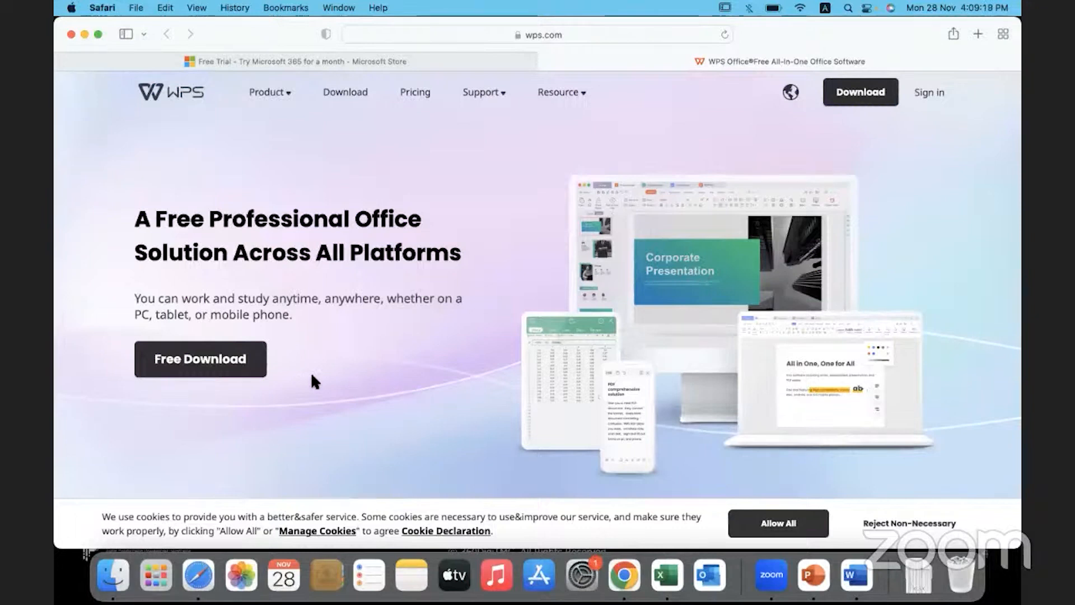
pyautogui.moveTo(343, 383)
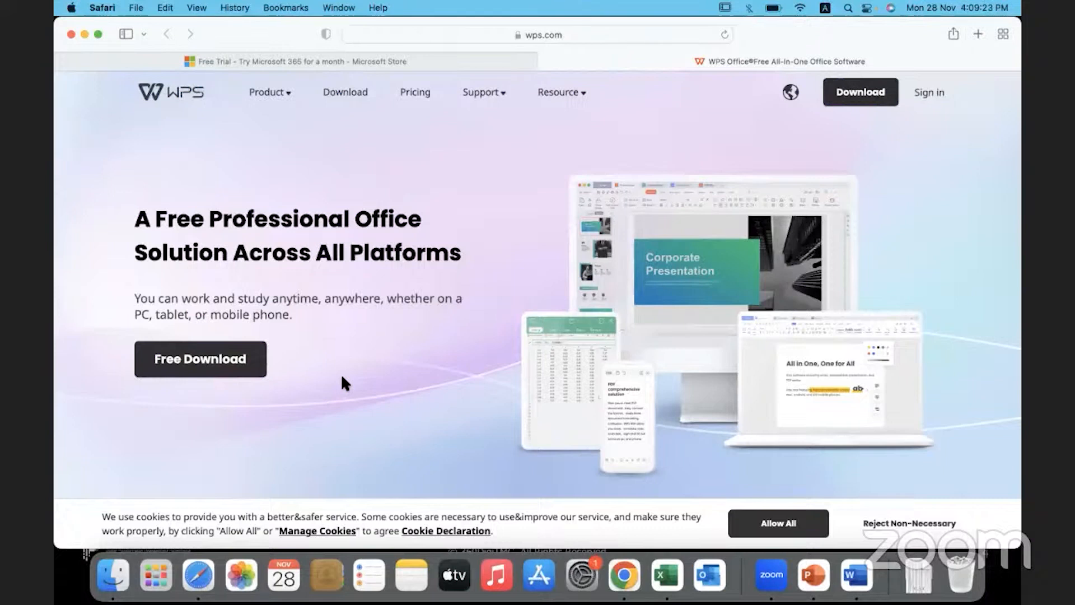
pyautogui.moveTo(823, 214)
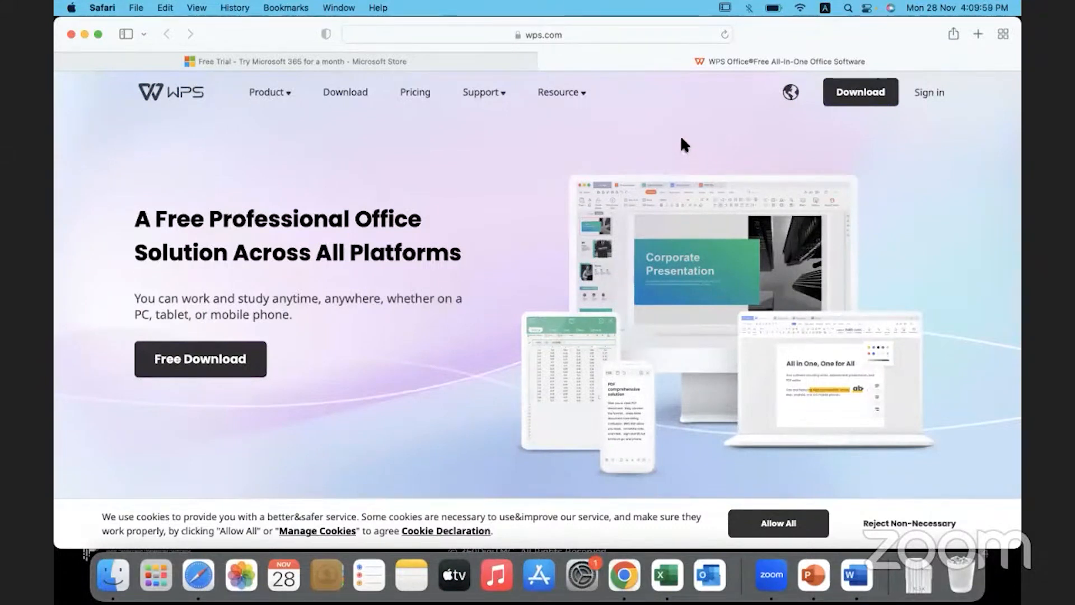
pyautogui.moveTo(443, 439)
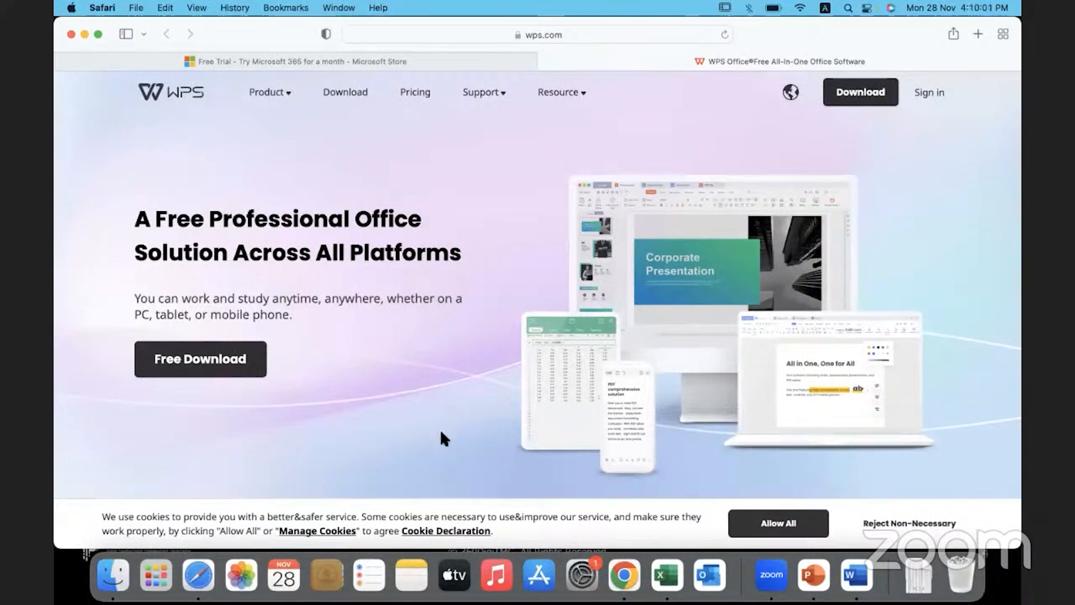
pyautogui.moveTo(496, 382)
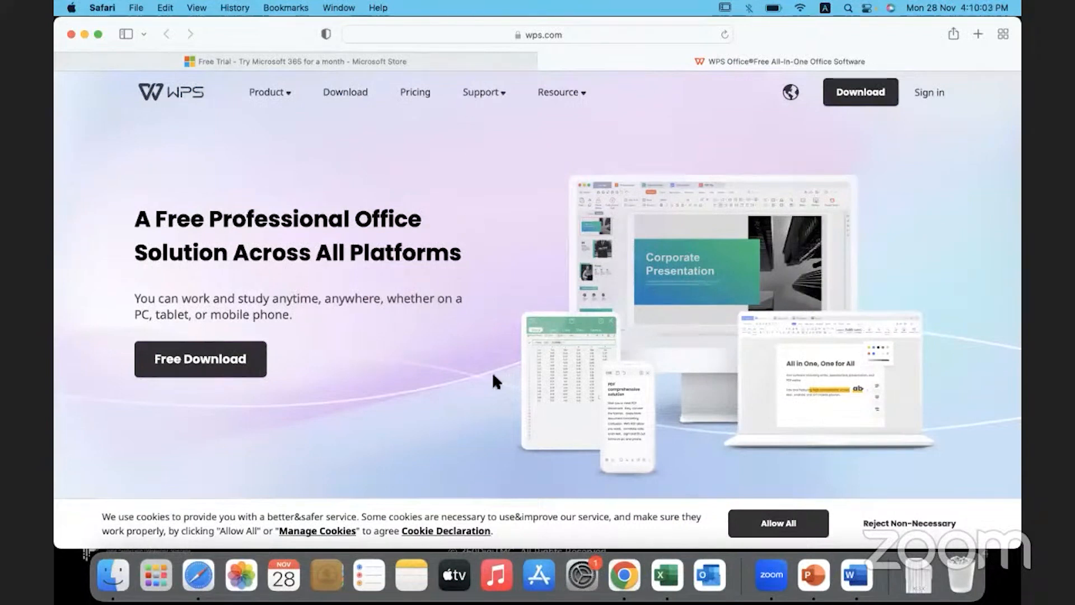
pyautogui.moveTo(814, 574)
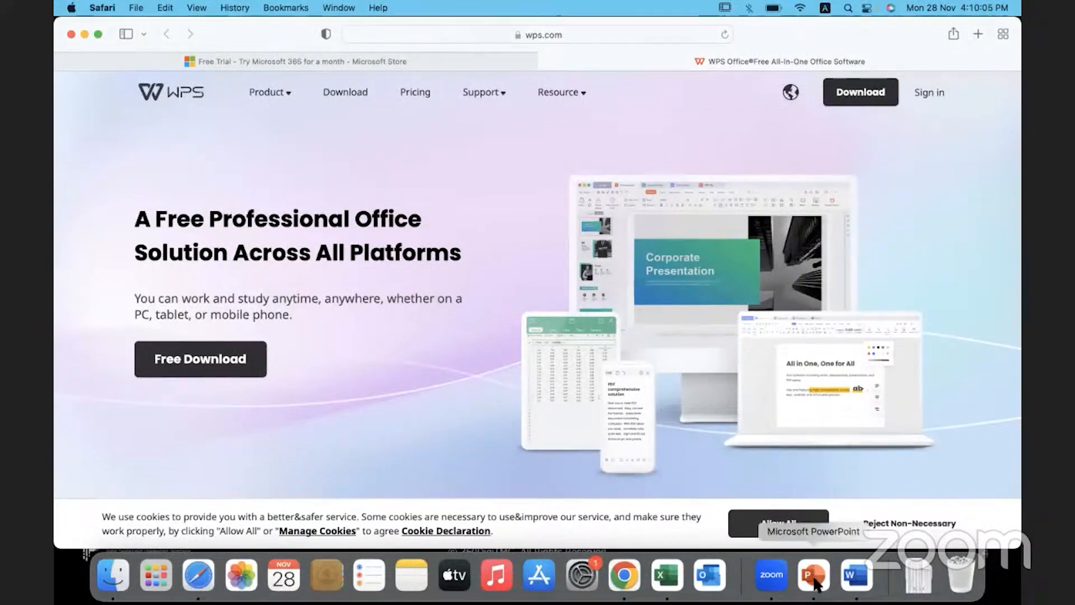